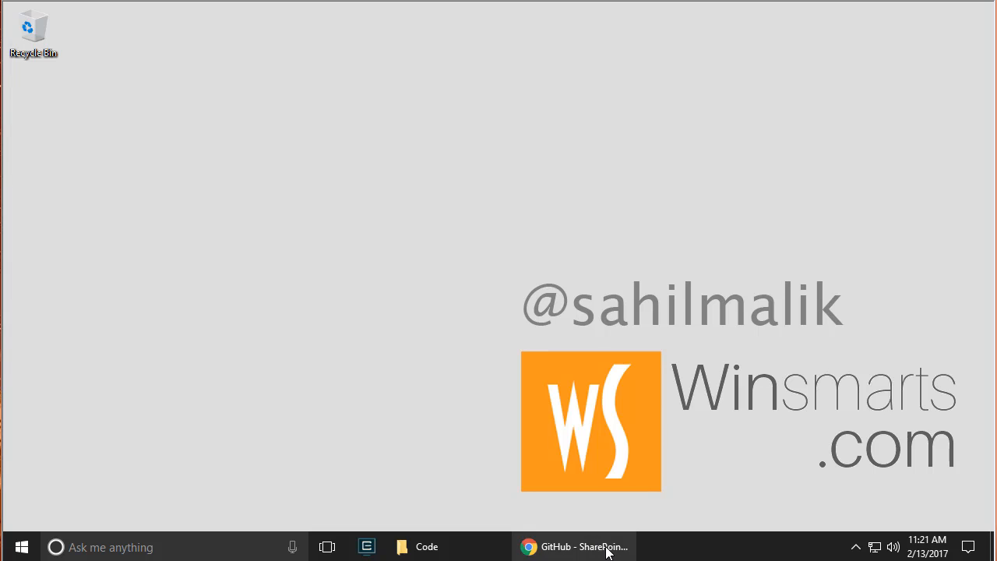
- Restore the SharePoint/PnP repository page from the taskbar and view its top-level folders
{"action": "left_click", "coordinate": [575, 545]}
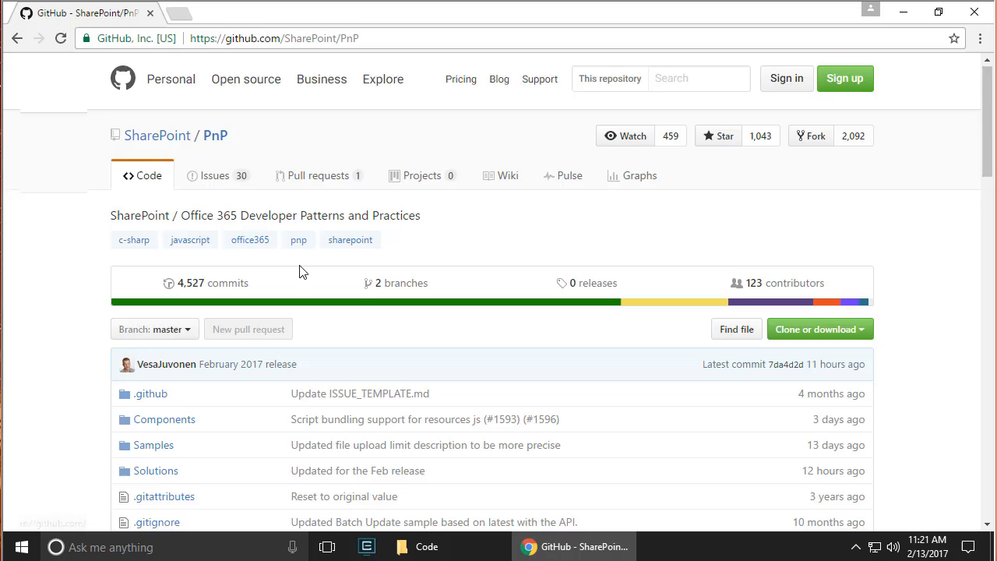
{"action": "scroll", "scroll_direction": "down", "scroll_amount": 3}
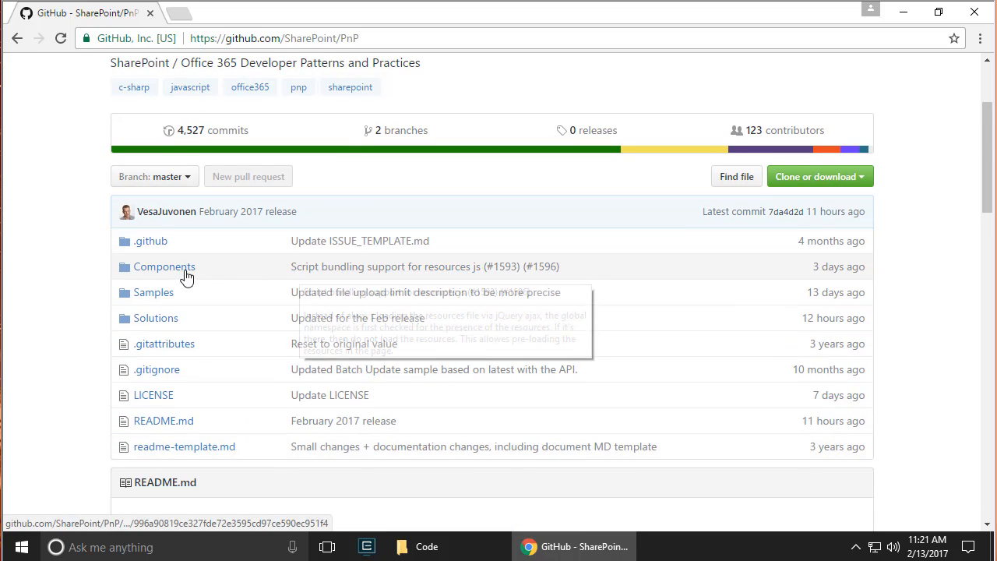
{"action": "mouse_move", "coordinate": [153, 293]}
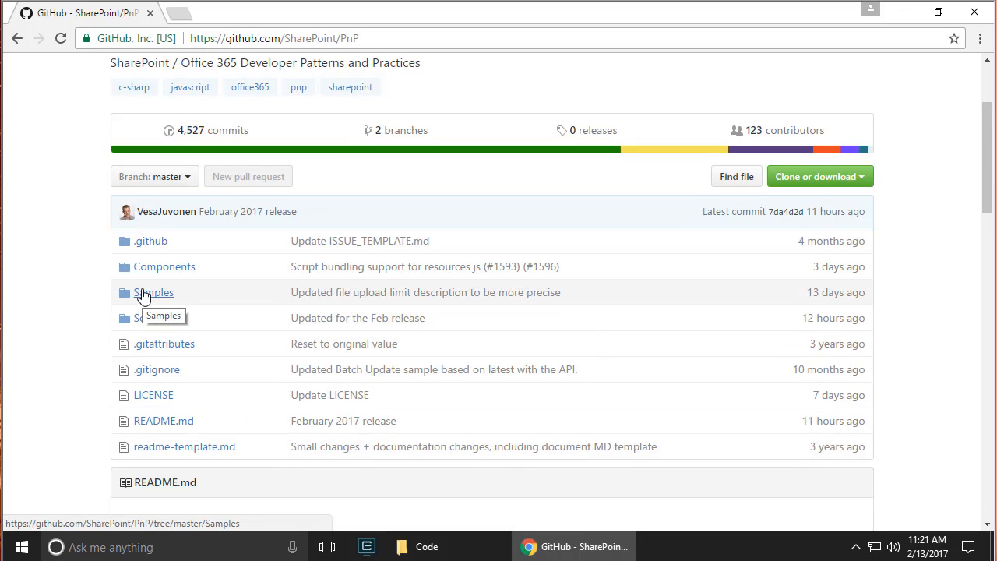
- Enter the repository's Samples folder and look through its sample list
{"action": "left_click", "coordinate": [153, 293]}
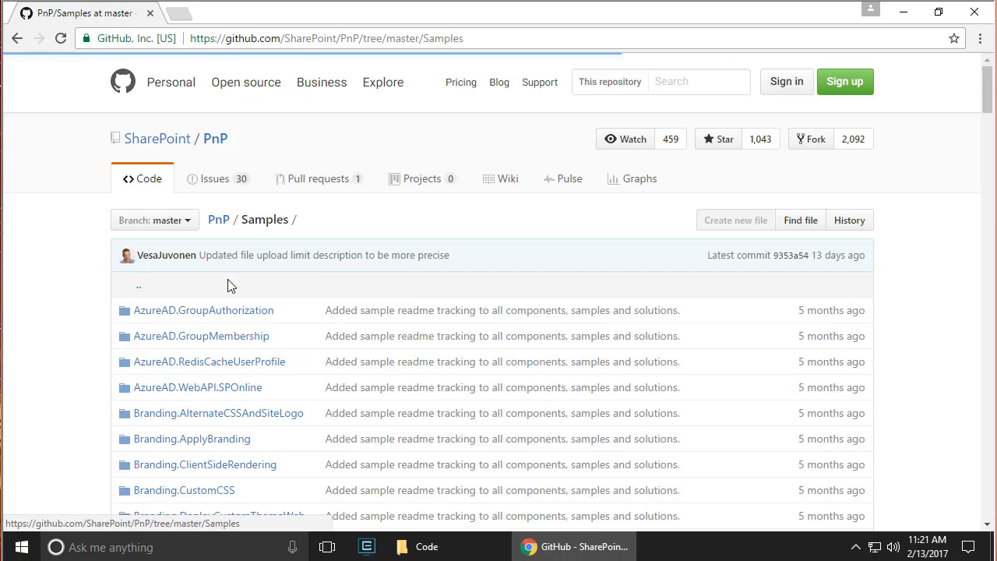
{"action": "scroll", "scroll_direction": "down", "scroll_amount": 3}
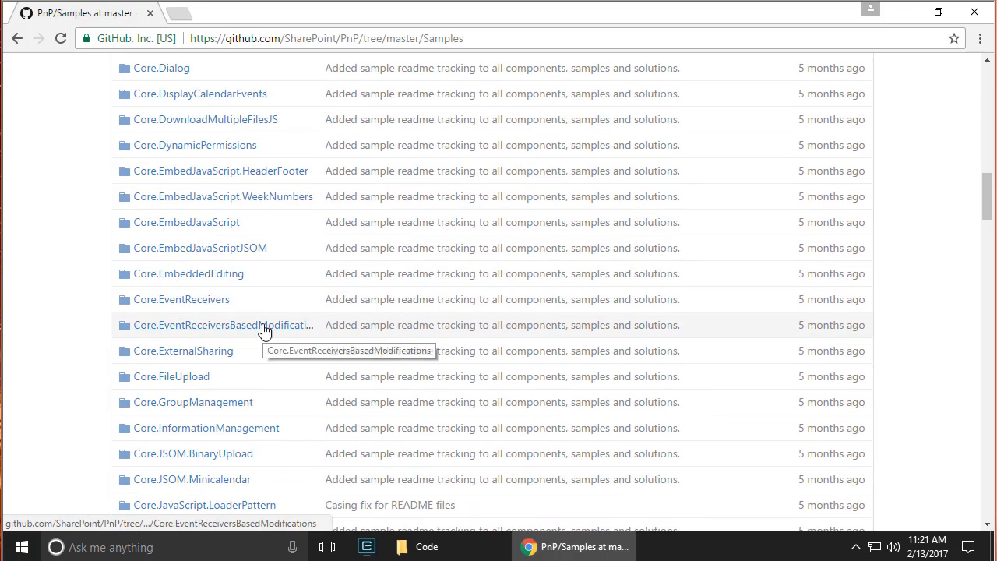
{"action": "scroll", "scroll_direction": "down", "scroll_amount": 3}
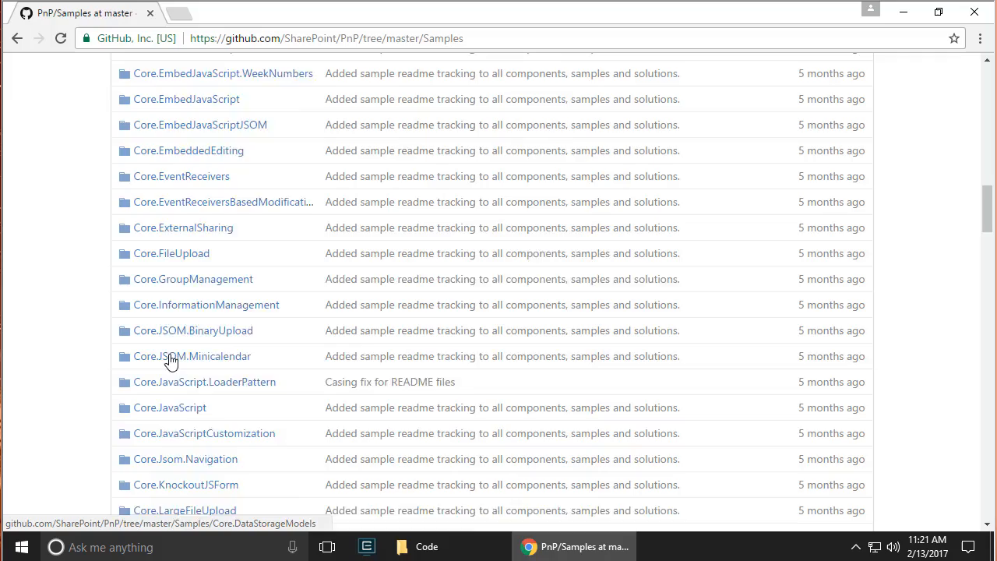
{"action": "scroll", "scroll_direction": "down", "scroll_amount": 3}
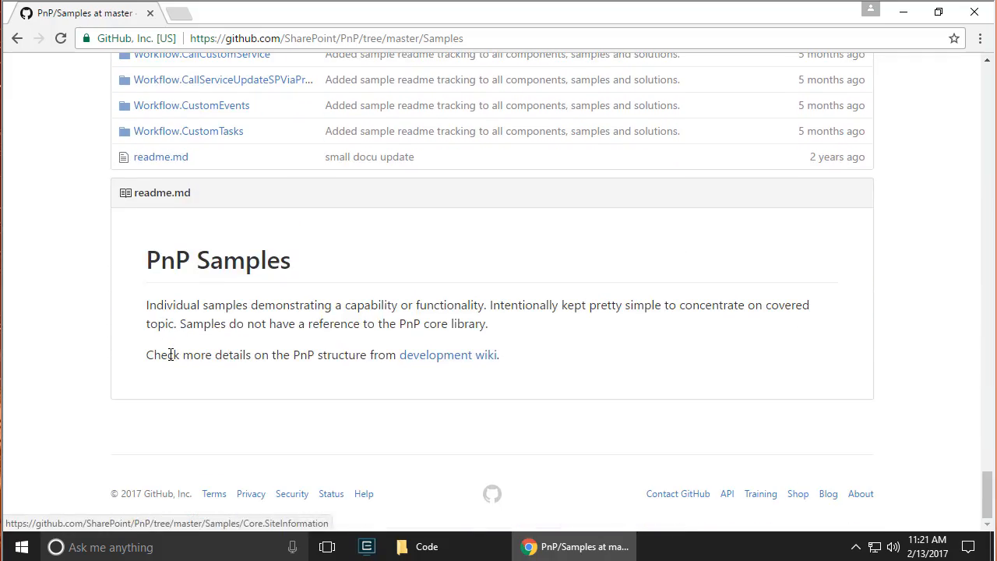
{"action": "scroll", "scroll_direction": "up", "scroll_amount": 3}
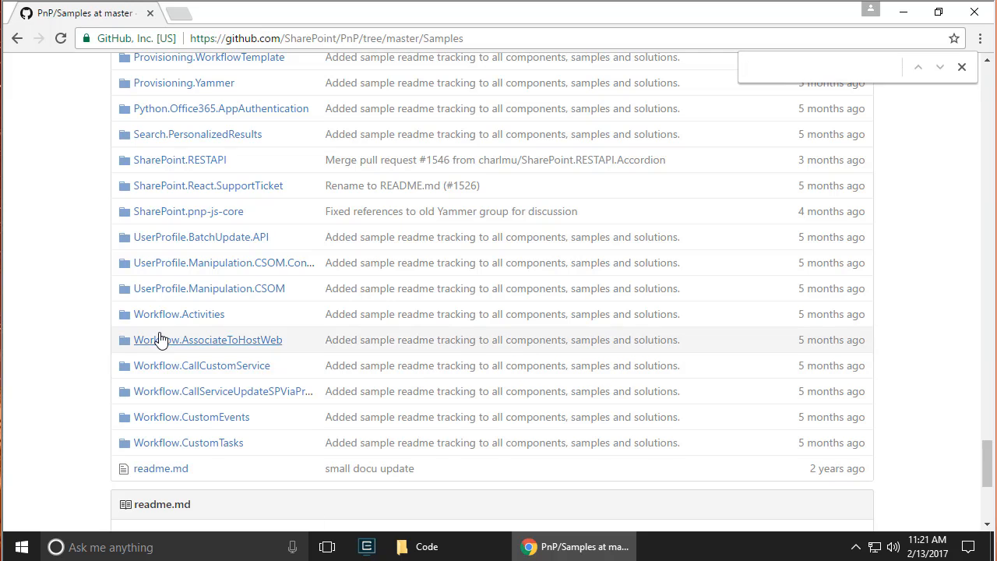
- Find 'Connec' on the page and enter the Office365.Connectors sample folder
{"action": "type", "text": "Connectors"}
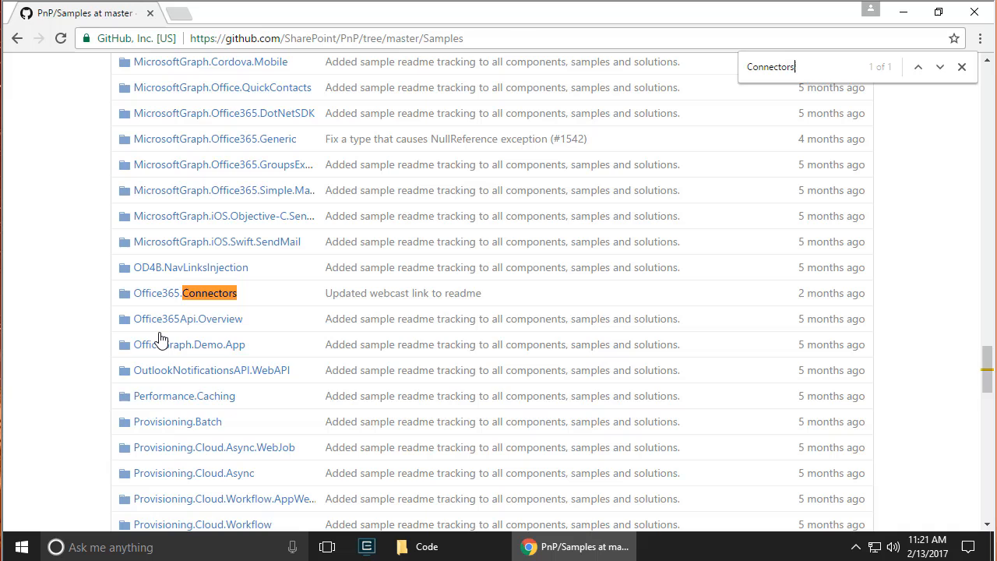
{"action": "left_click", "coordinate": [185, 293]}
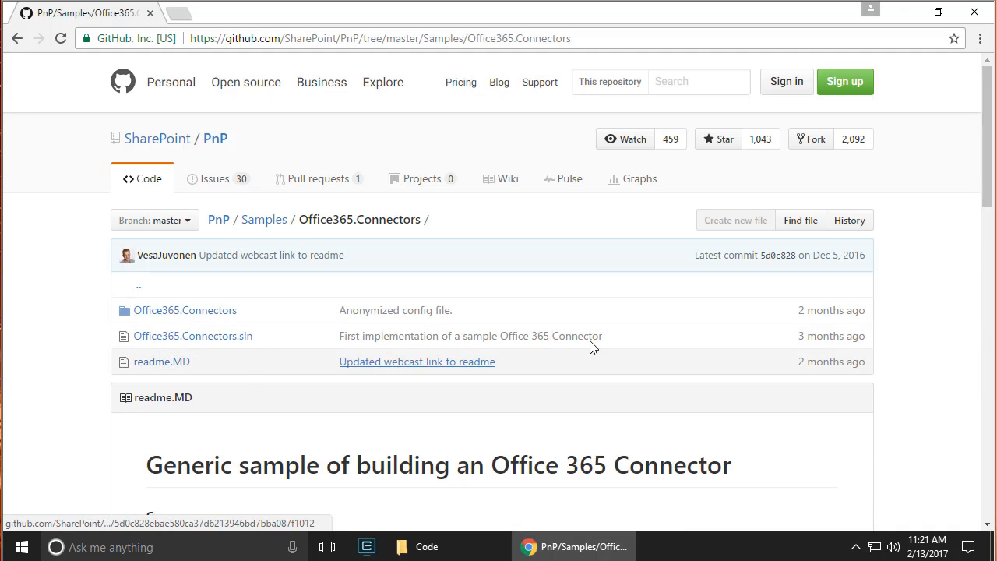
{"action": "scroll", "scroll_direction": "down", "scroll_amount": 3}
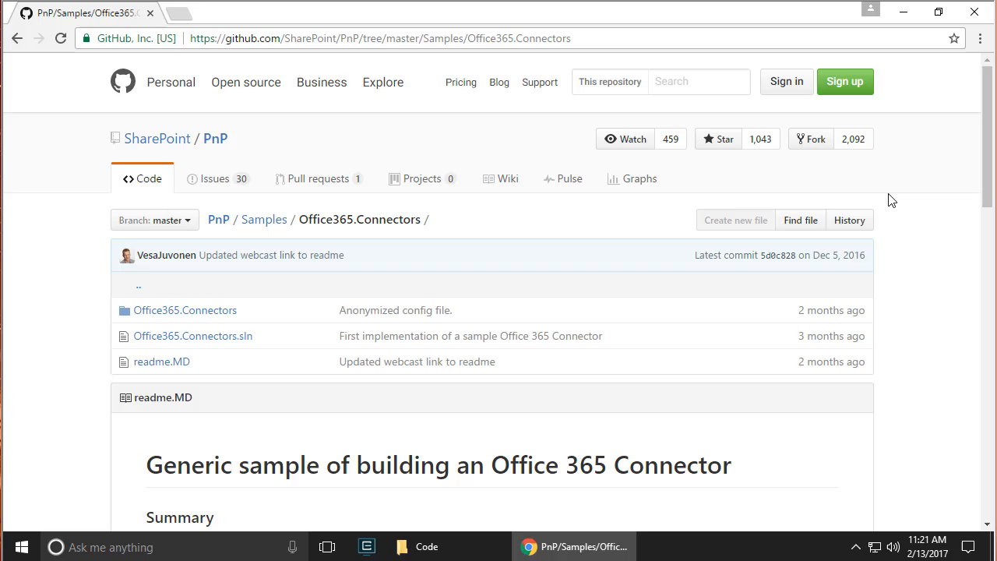
{"action": "mouse_move", "coordinate": [850, 183]}
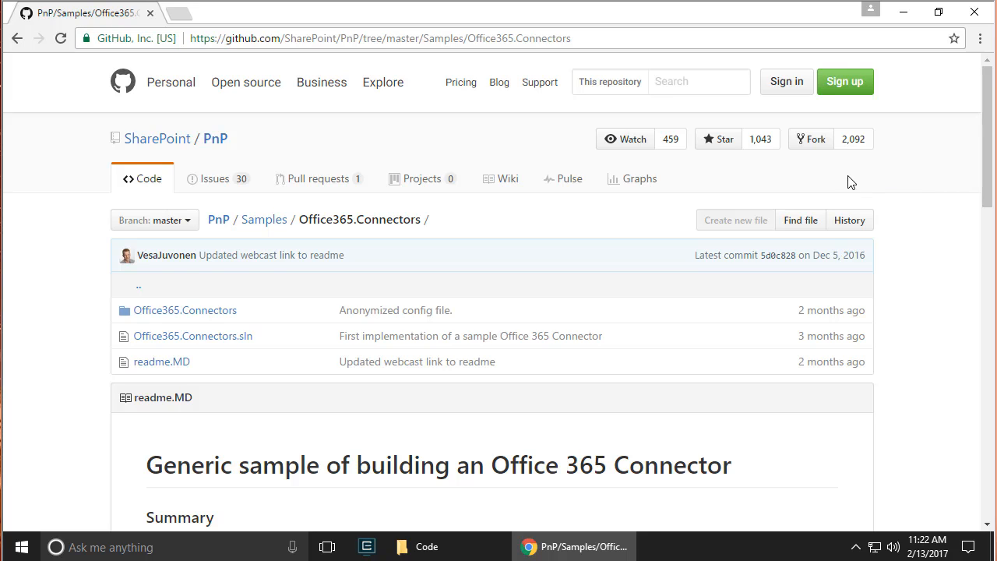
{"action": "mouse_move", "coordinate": [856, 169]}
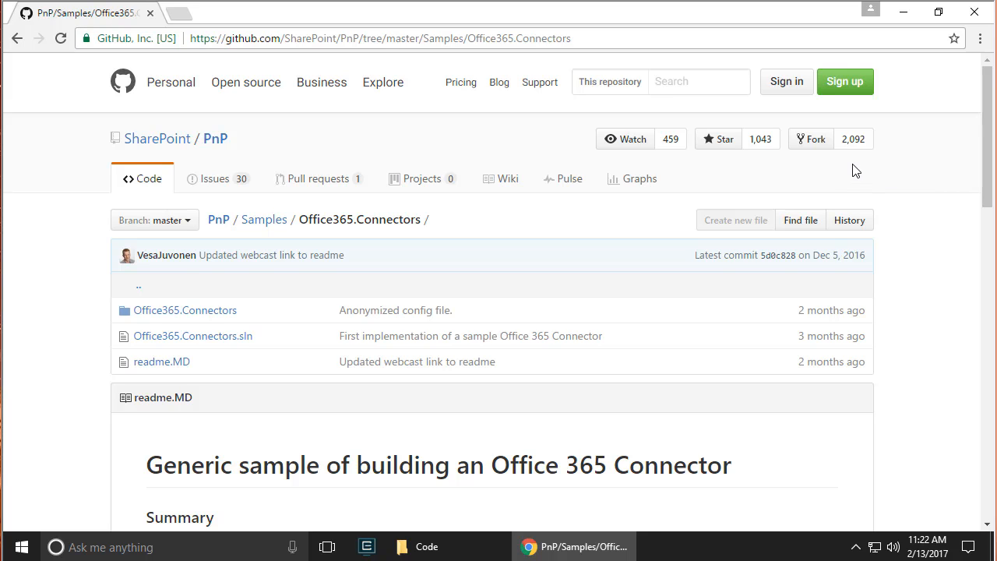
{"action": "mouse_move", "coordinate": [877, 169]}
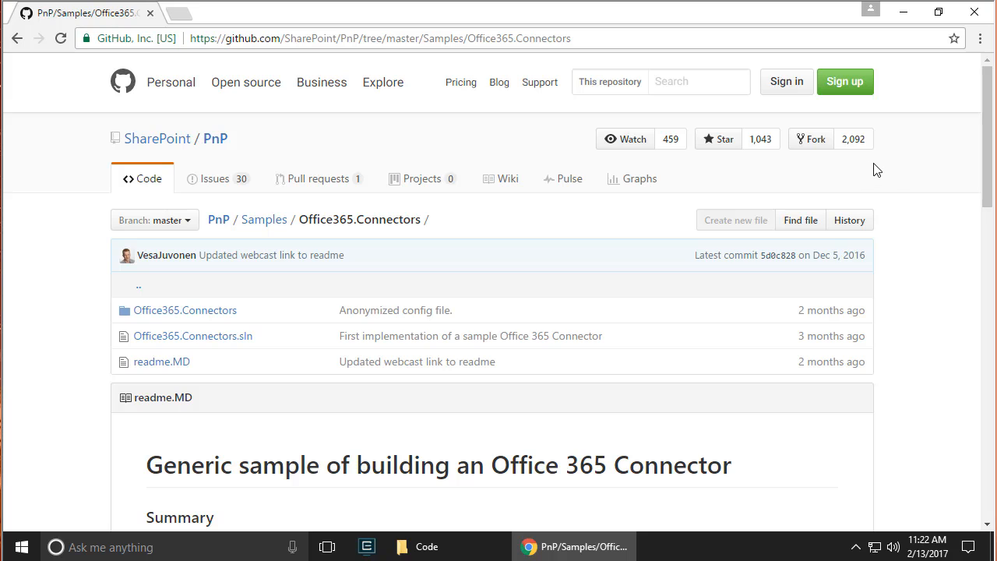
{"action": "mouse_move", "coordinate": [900, 214]}
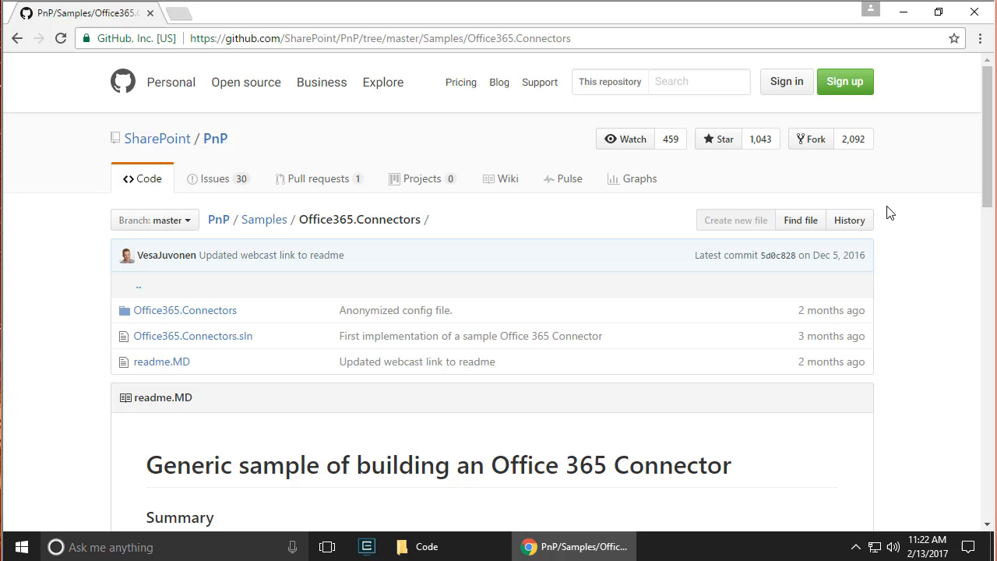
{"action": "mouse_move", "coordinate": [859, 95]}
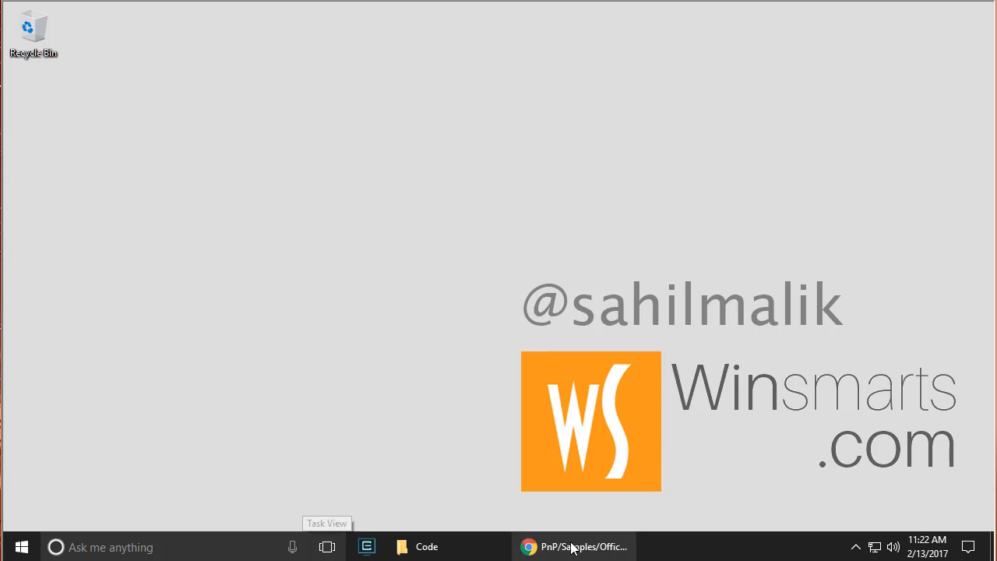
- Copy the Office365.Connectors URL from the address bar and launch Notepad to hold it
{"action": "right_click", "coordinate": [312, 37]}
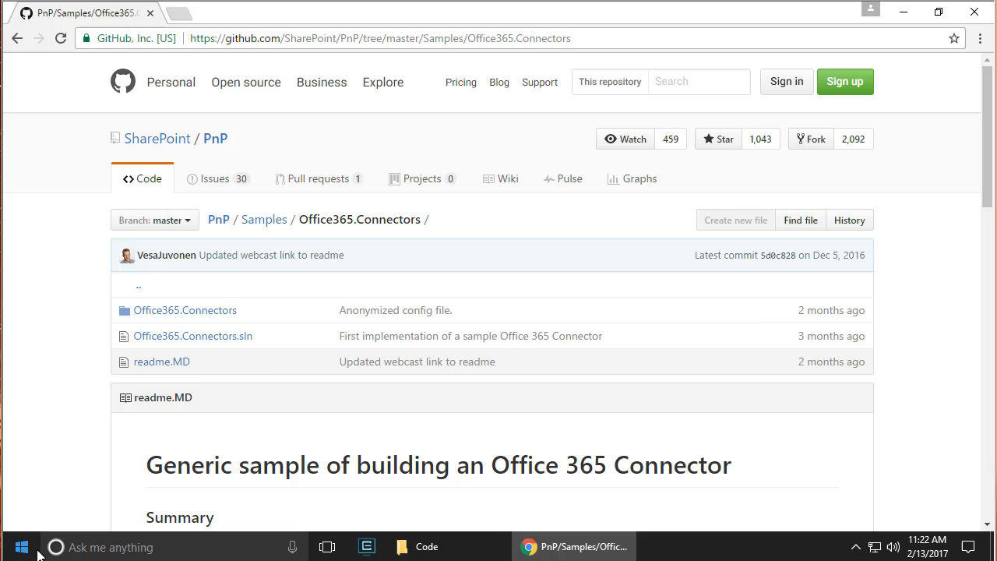
{"action": "left_click", "coordinate": [22, 545]}
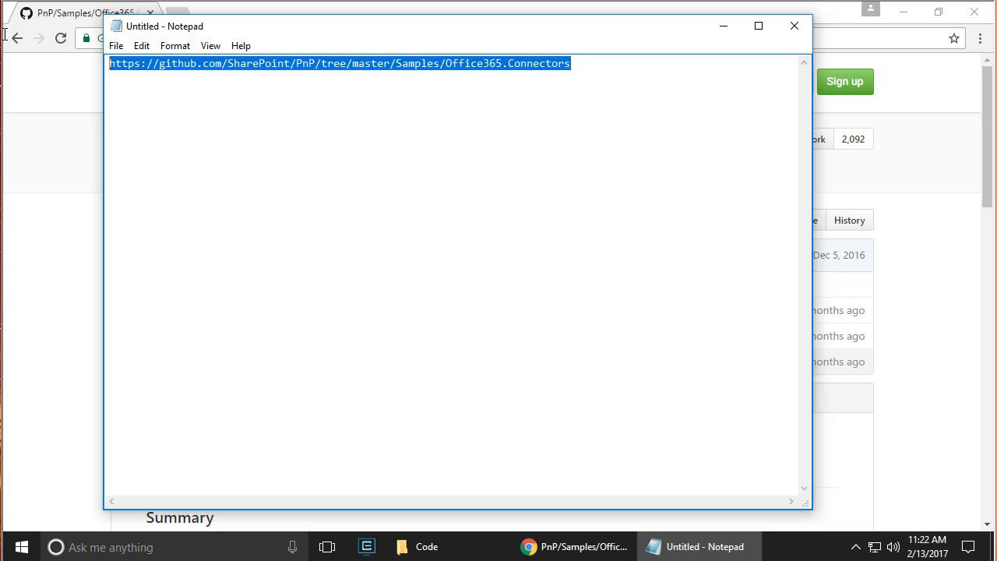
{"action": "mouse_move", "coordinate": [181, 88]}
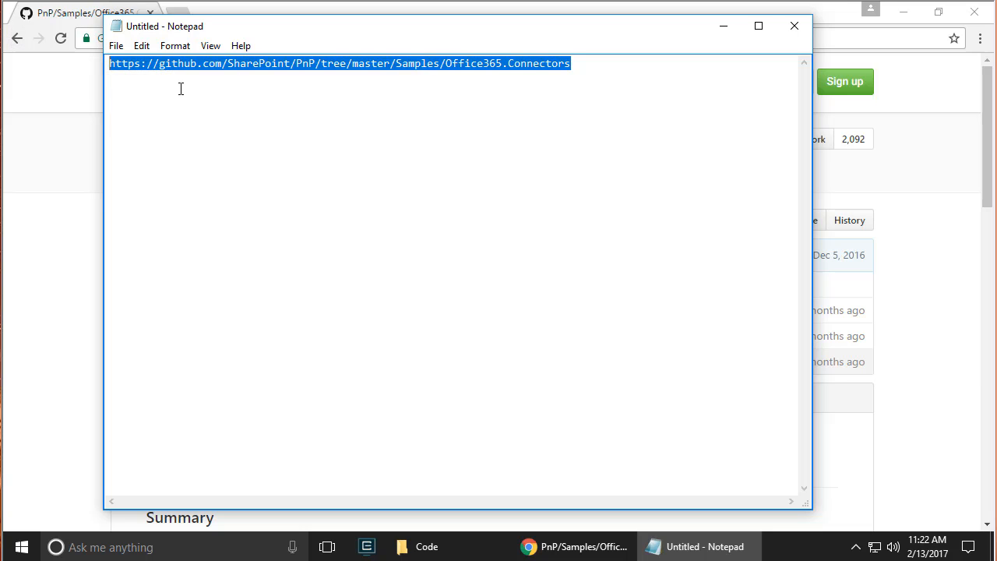
- Replace tree/master with trunk in the pasted URL and select the edited address for copying
{"action": "double_click", "coordinate": [302, 63]}
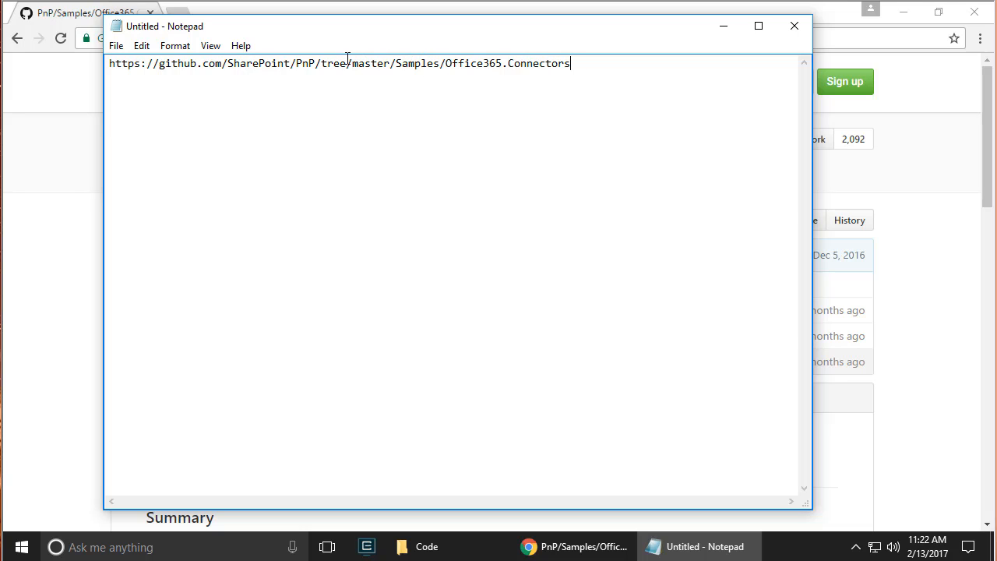
{"action": "double_click", "coordinate": [339, 63]}
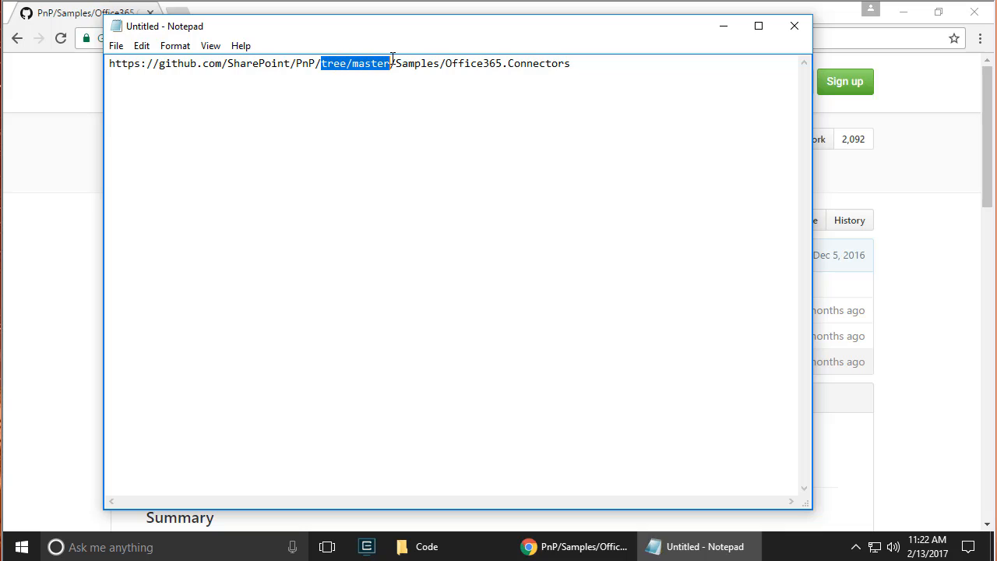
{"action": "mouse_move", "coordinate": [442, 340]}
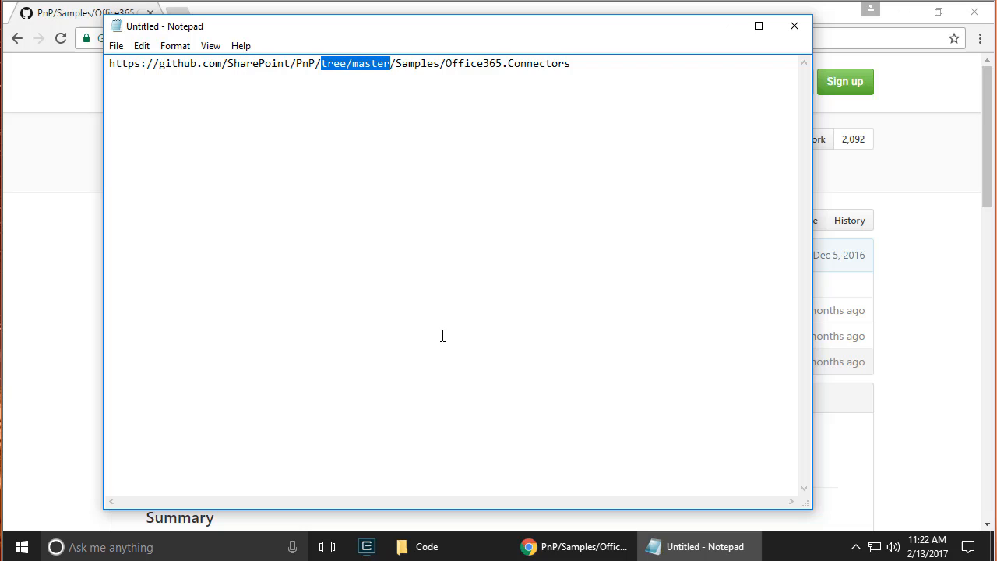
{"action": "type", "text": "trunk"}
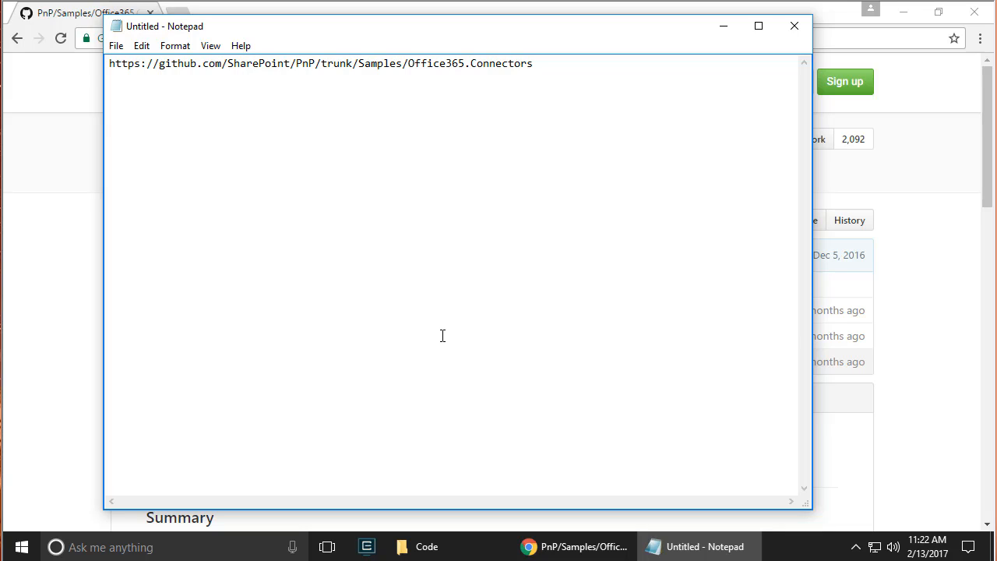
{"action": "double_click", "coordinate": [337, 62]}
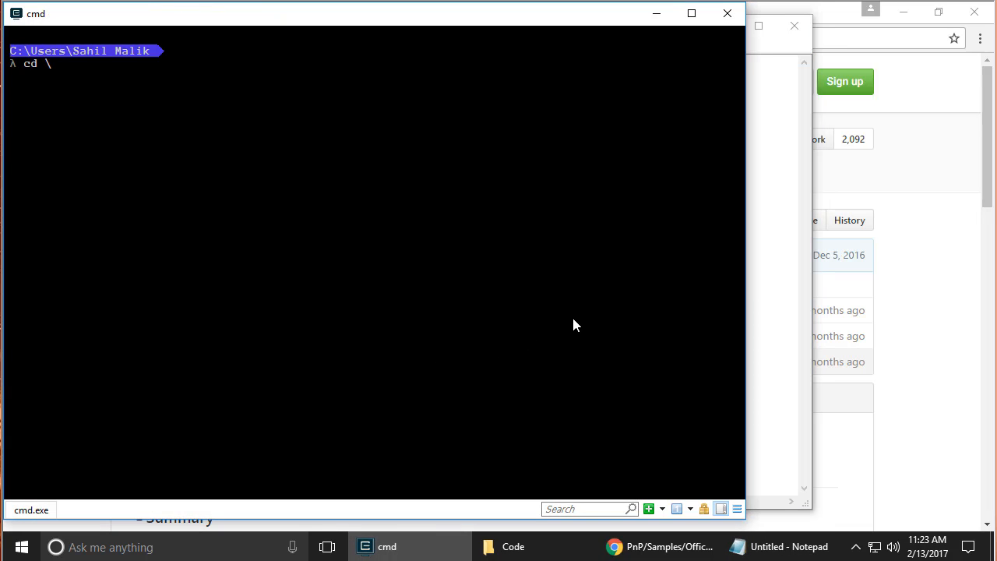
- Go to the C:\ root and make an O365Connector folder
{"action": "type", "text": "c"}
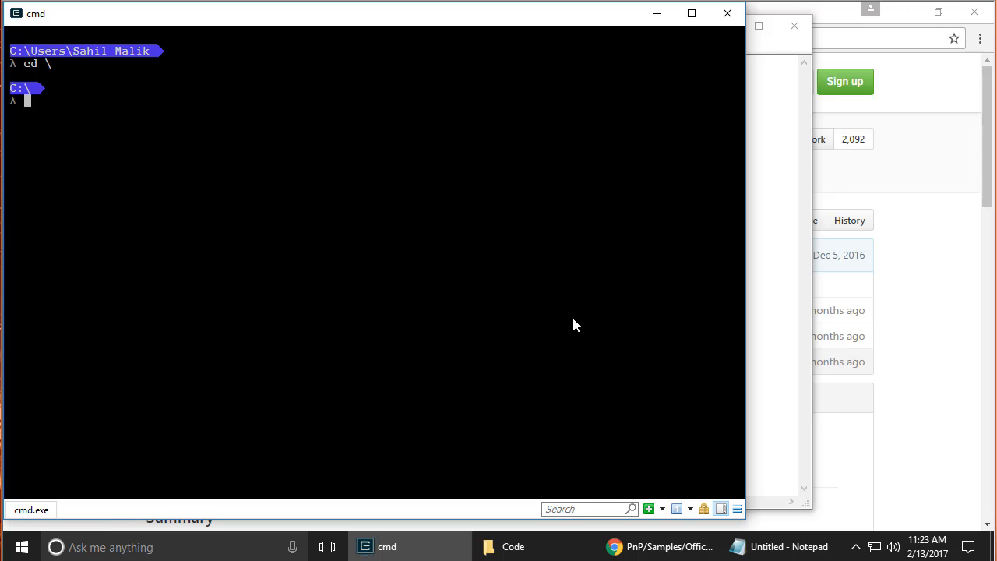
{"action": "type", "text": "nk"}
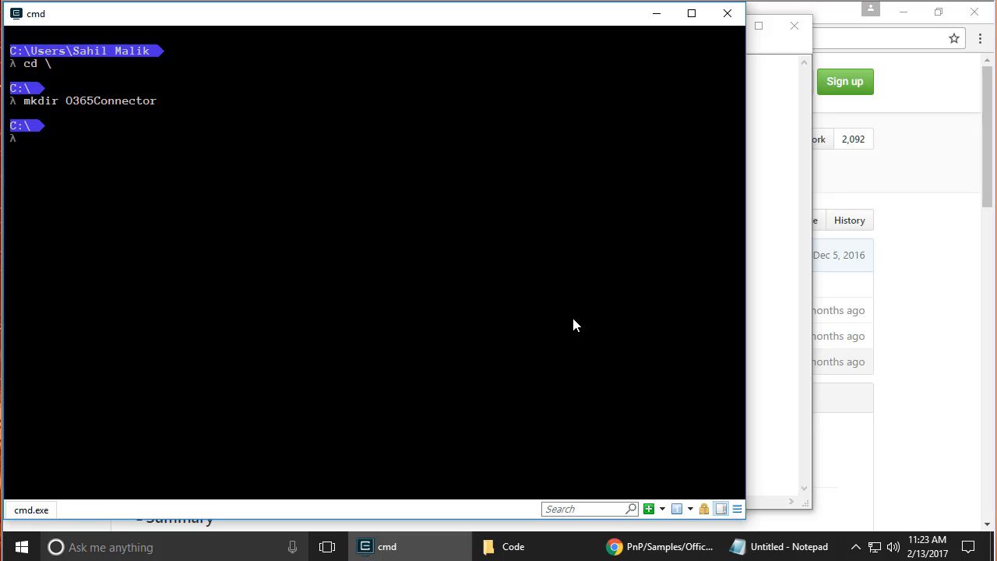
{"action": "type", "text": "svn checkout"}
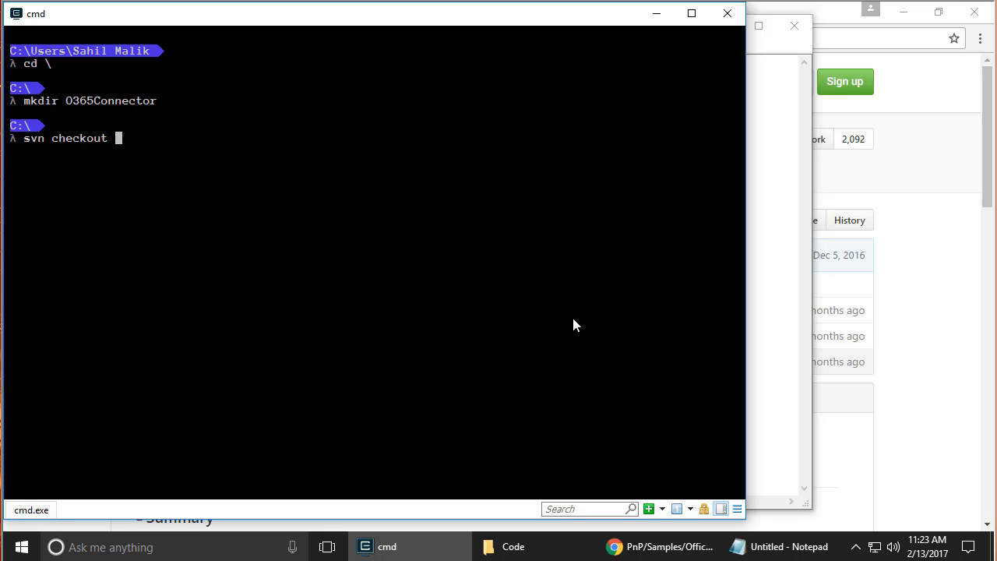
{"action": "type", "text": "https://github.com/SharePoint/PnP/trunk/Samples/Office365.Connectors"}
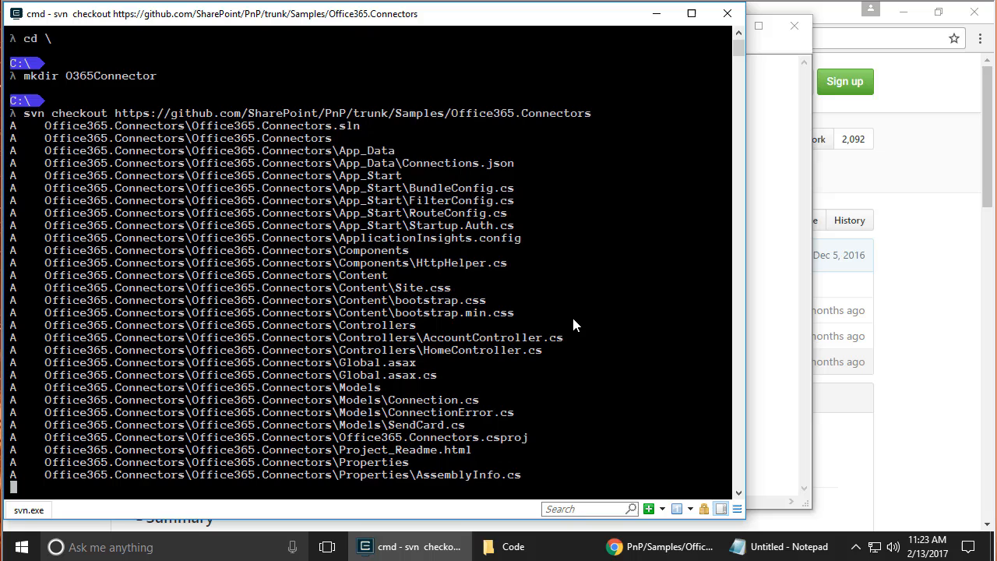
{"action": "scroll", "scroll_direction": "down", "scroll_amount": 3}
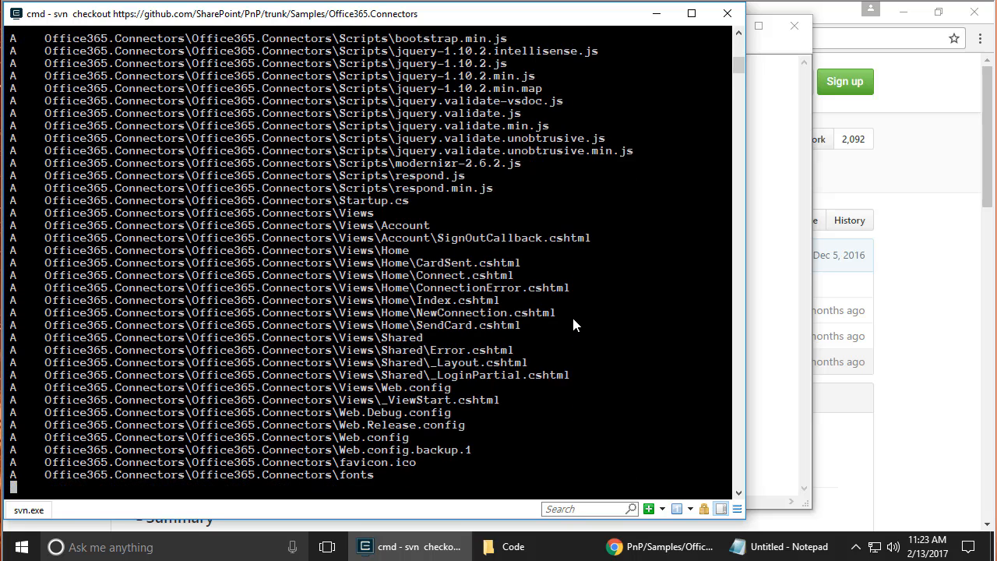